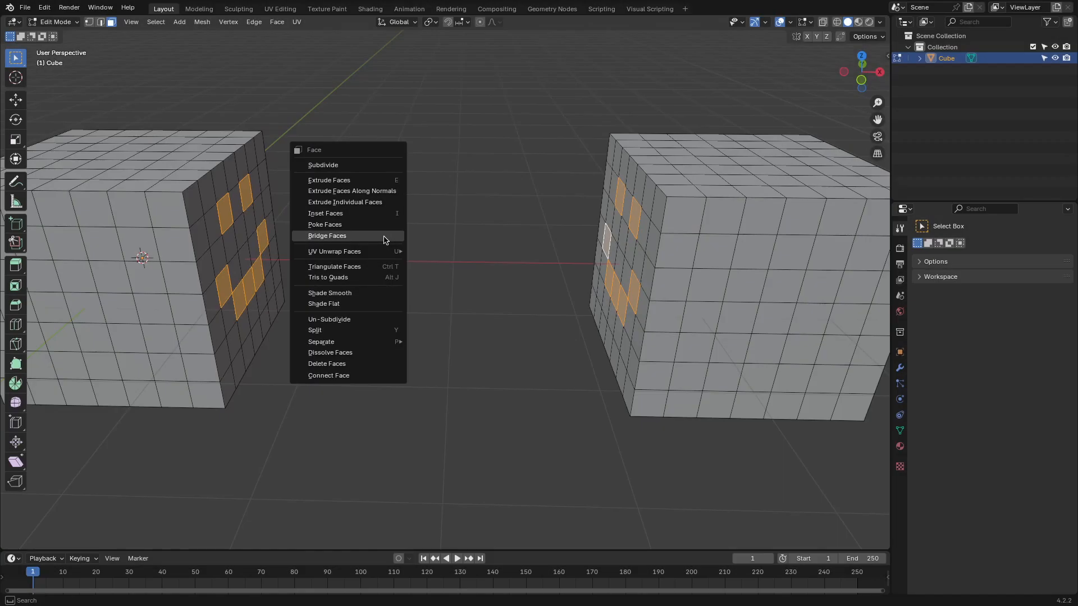
Bridge the orange face patterns of both cubes, then reopen the face operations menu
click(327, 236)
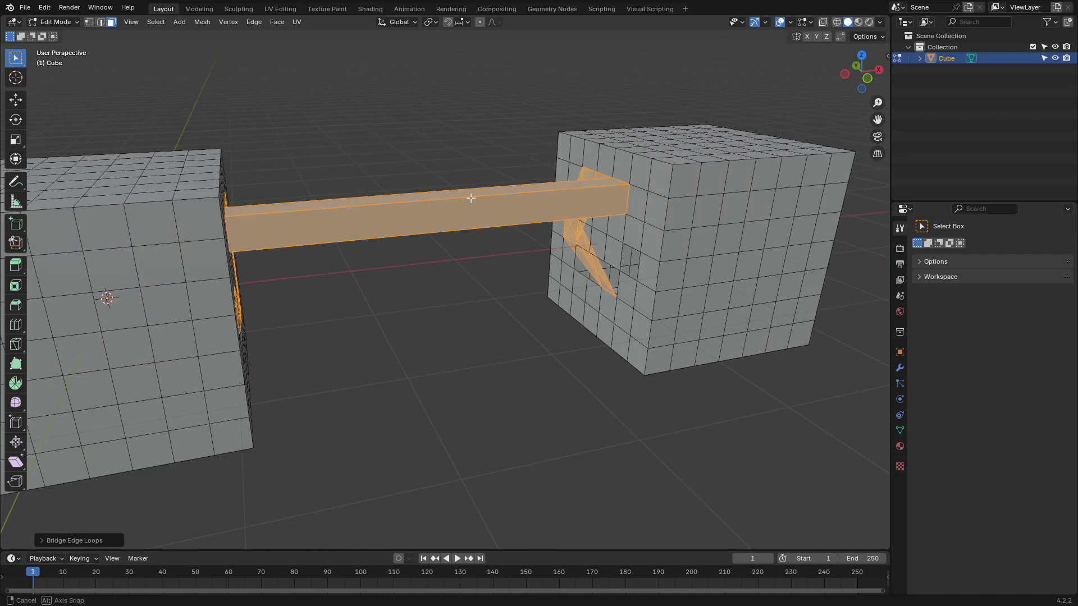
click(277, 21)
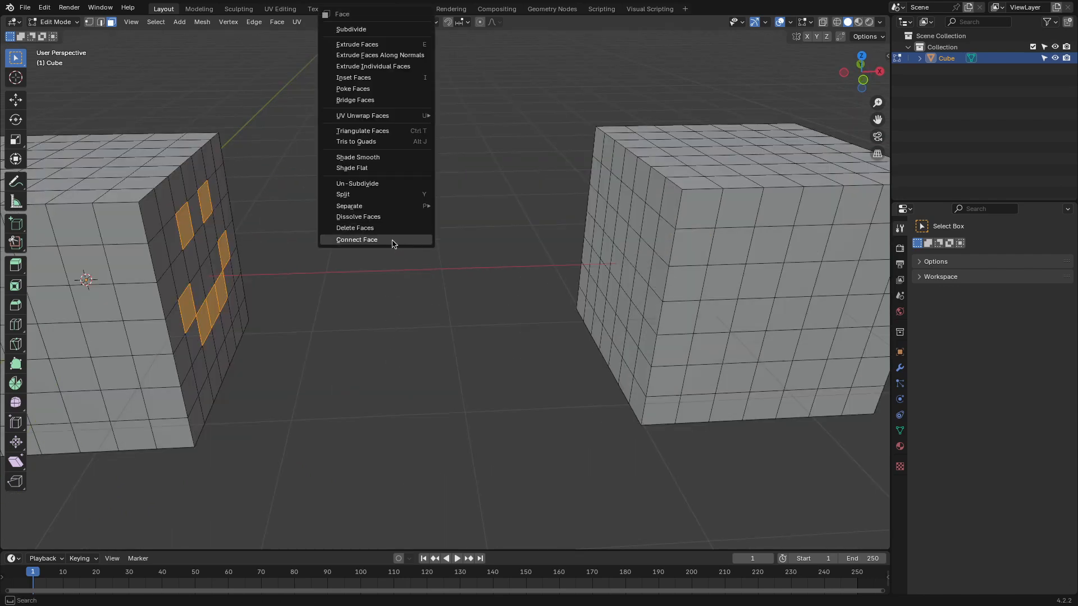